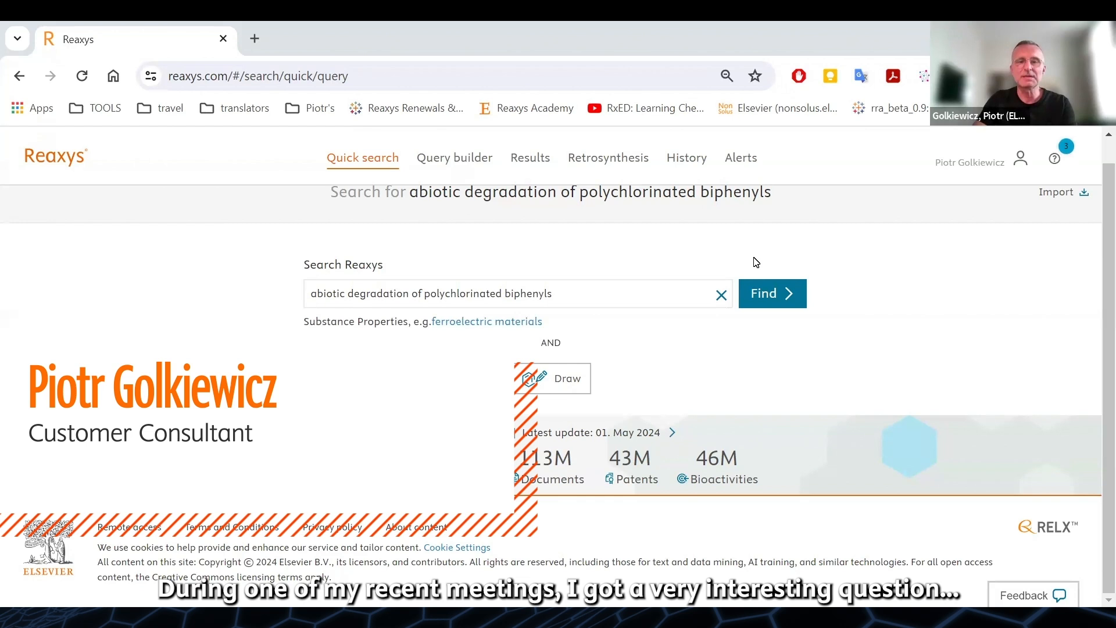
pyautogui.moveTo(760, 256)
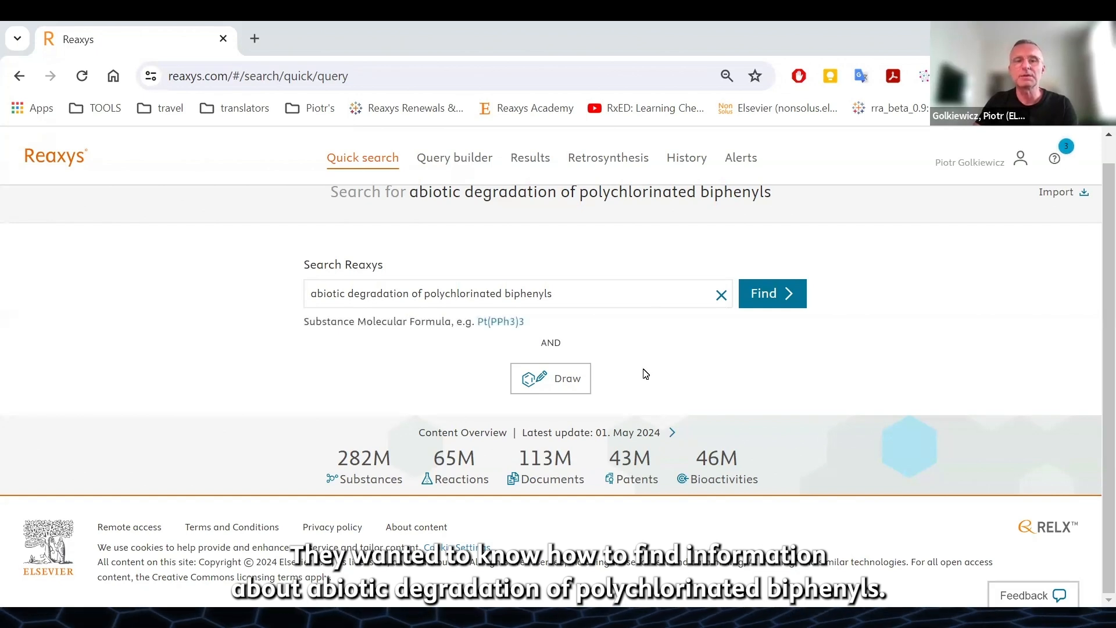
pyautogui.moveTo(641, 353)
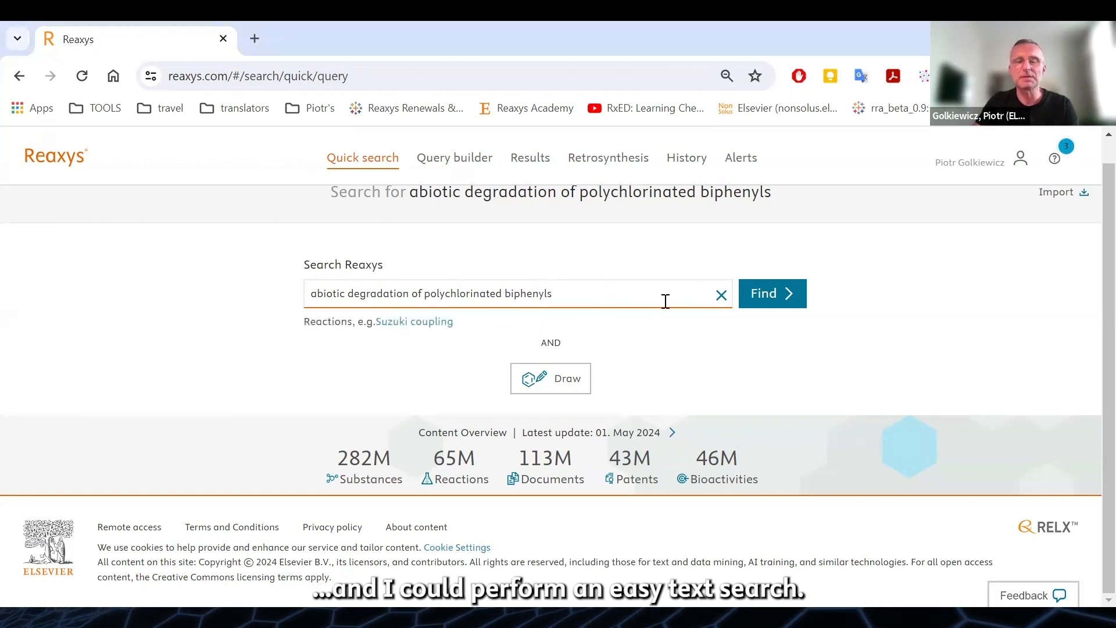
pyautogui.moveTo(658, 297)
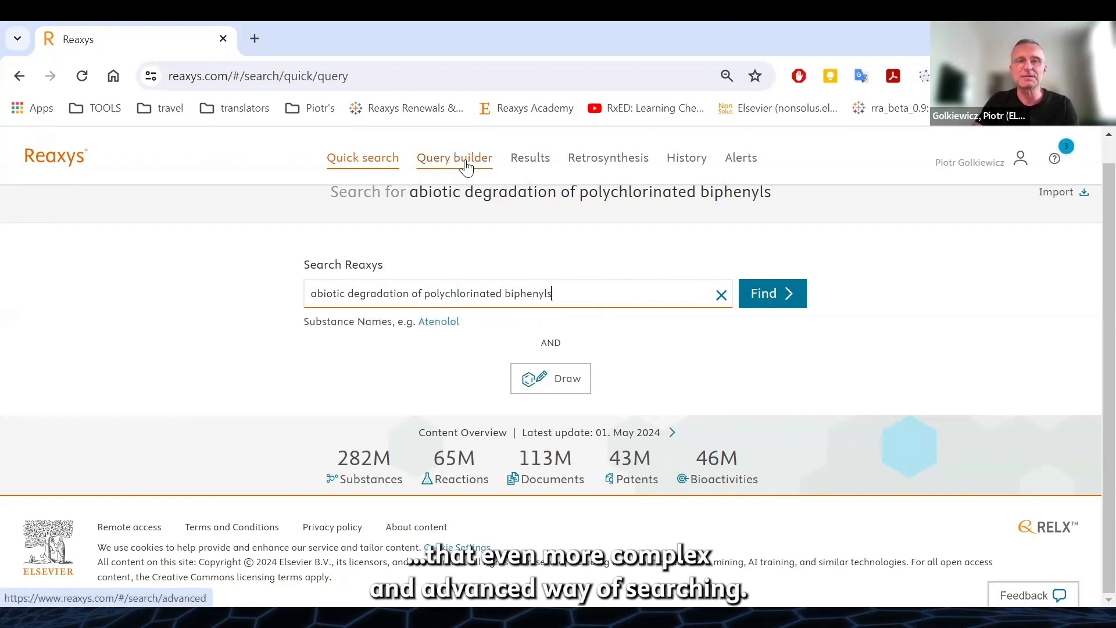
# Step: Load the polychlorinated biphenyls form in Query builder and review its formula, name and biphenyl structure criteria
pyautogui.click(454, 157)
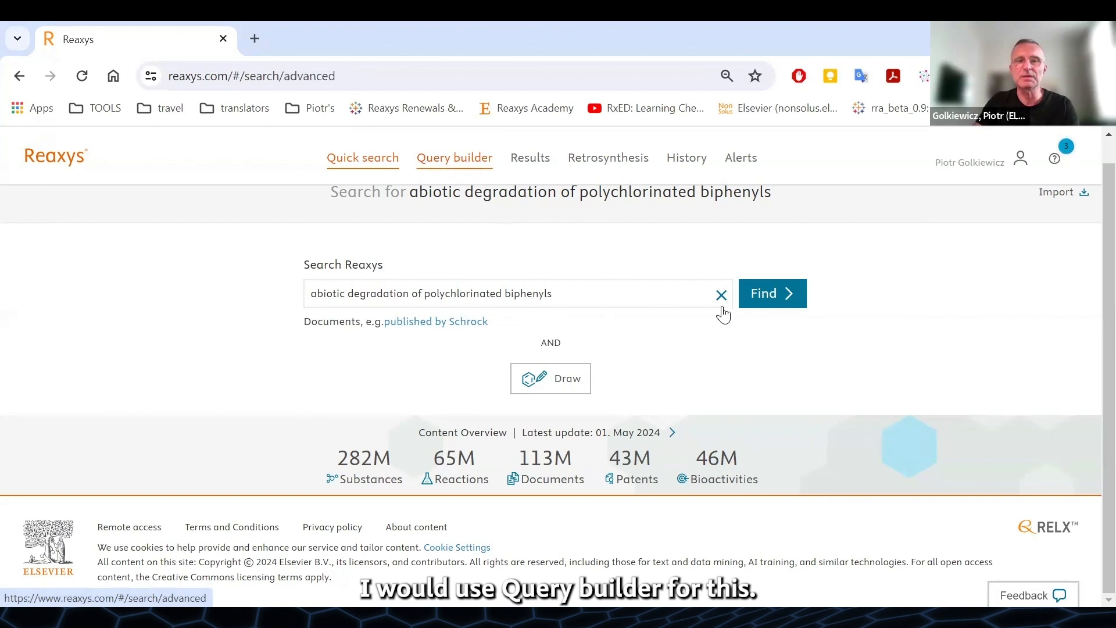
pyautogui.click(455, 156)
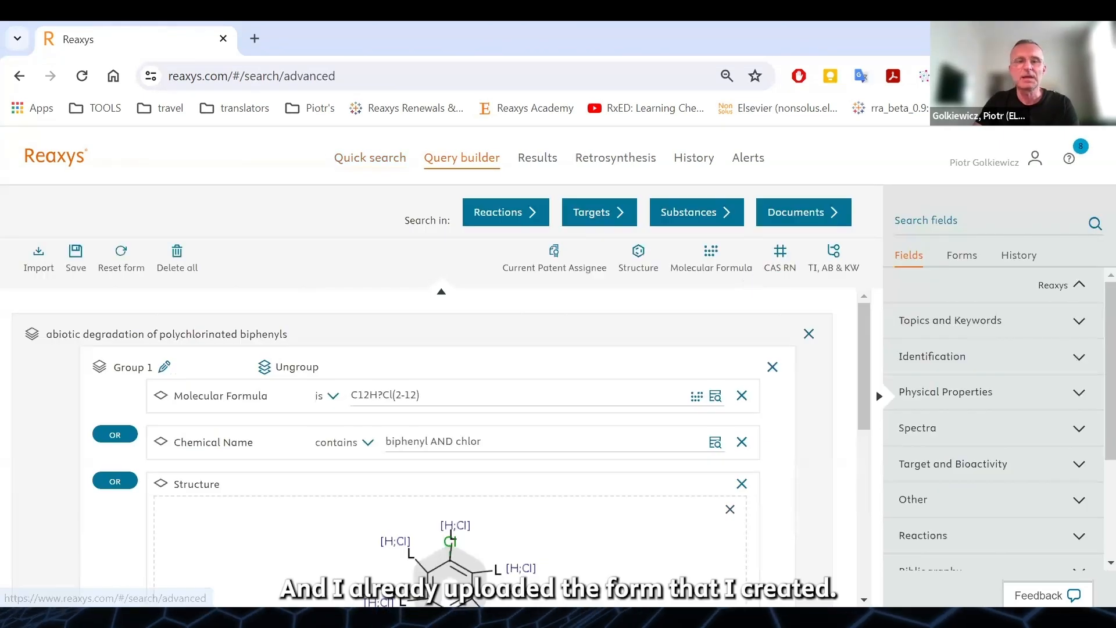
pyautogui.scroll(-3)
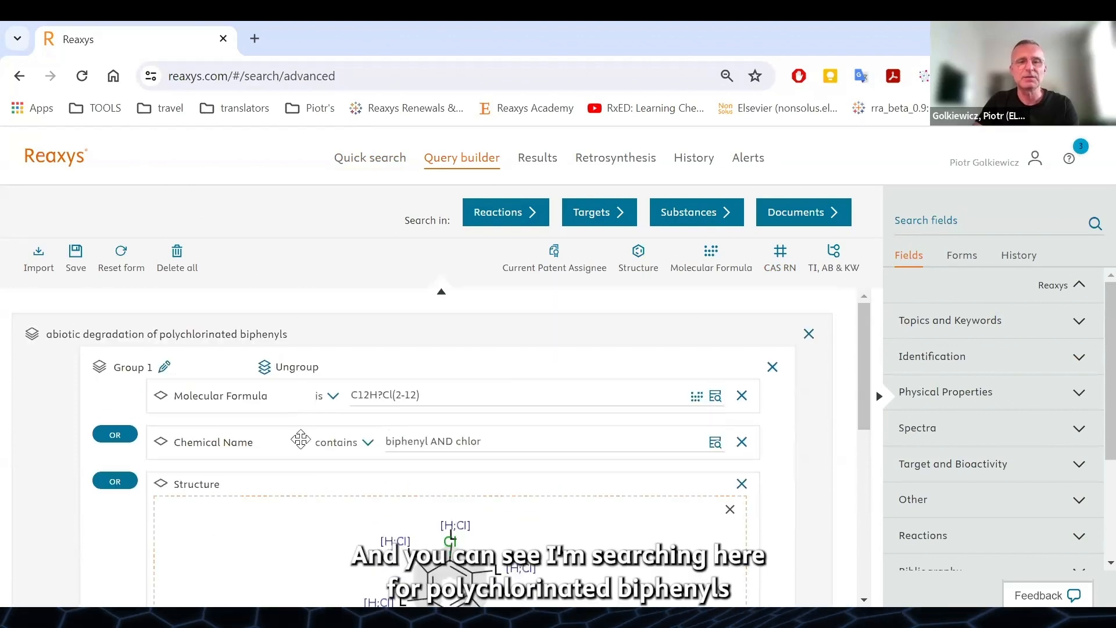
pyautogui.scroll(-3)
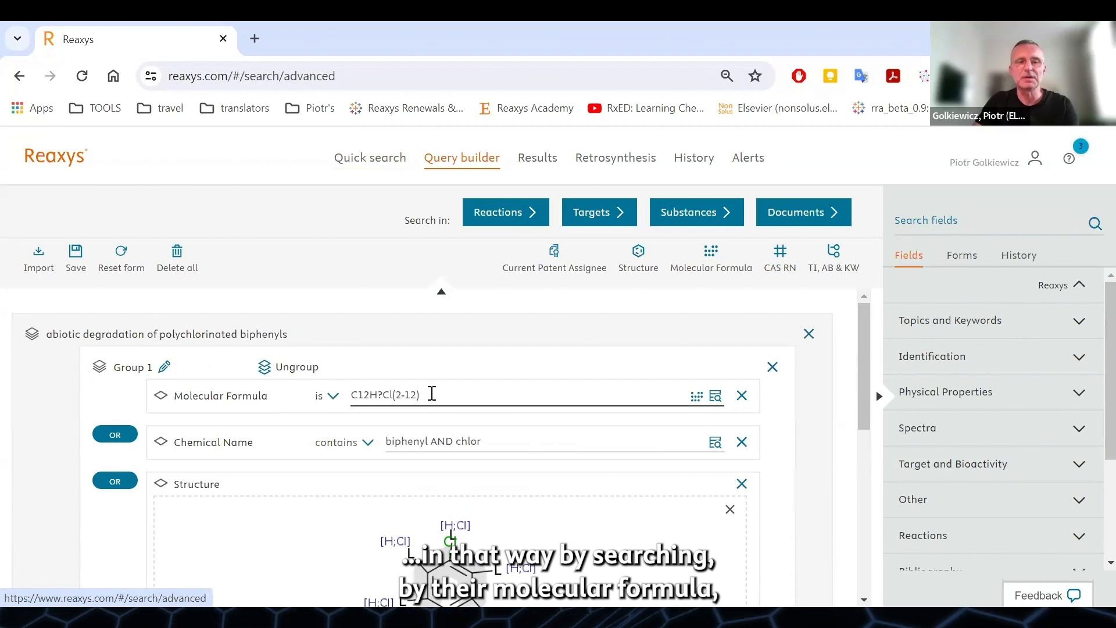
pyautogui.scroll(-3)
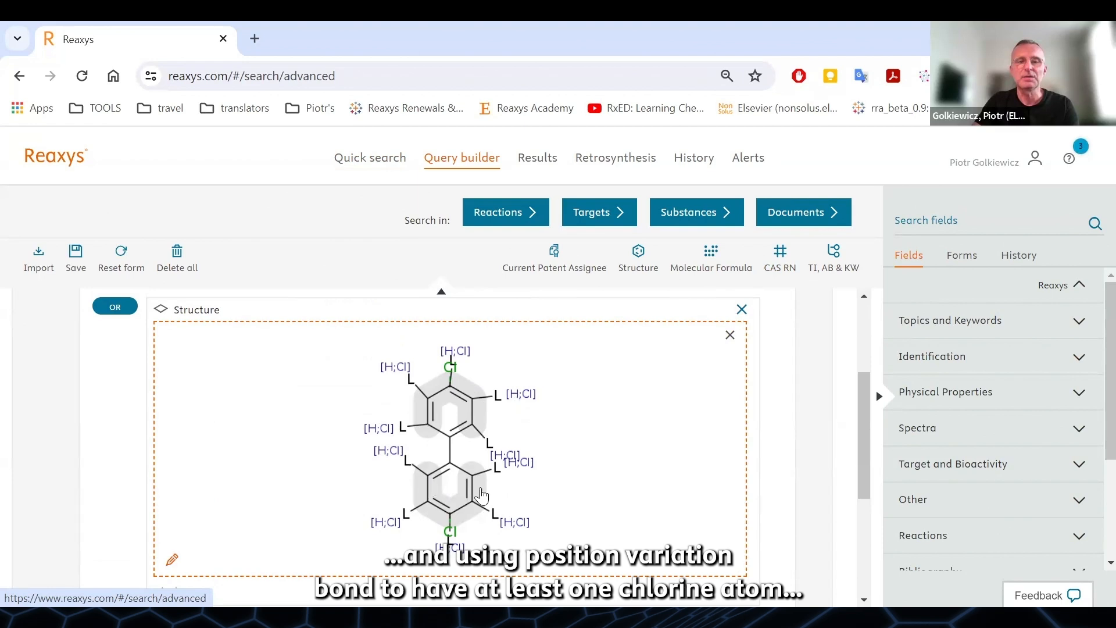
pyautogui.moveTo(466, 406)
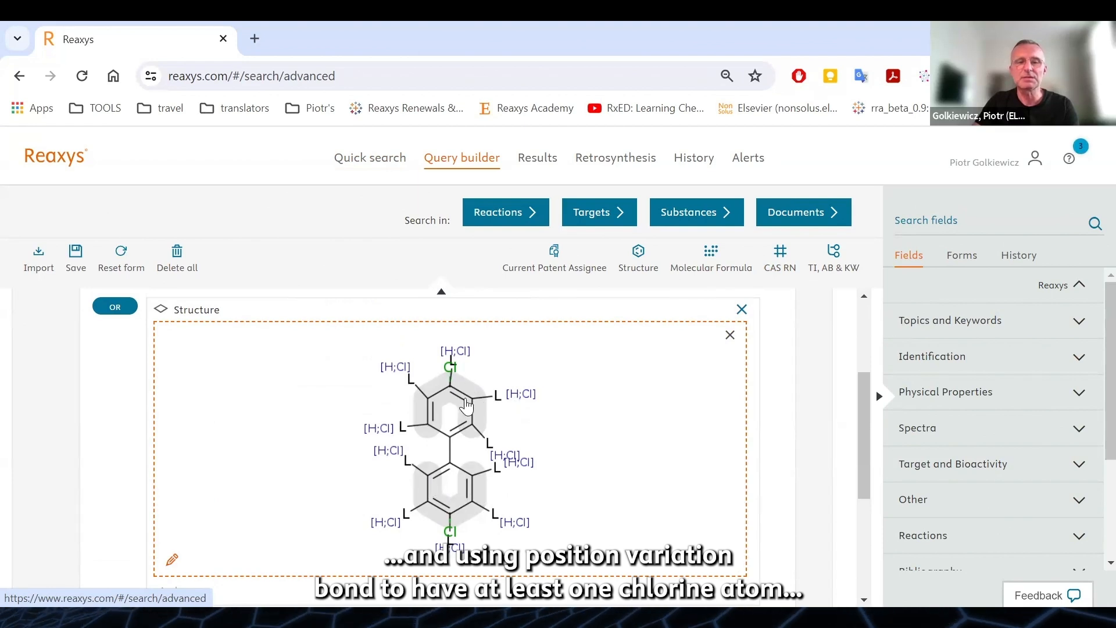
pyautogui.scroll(-3)
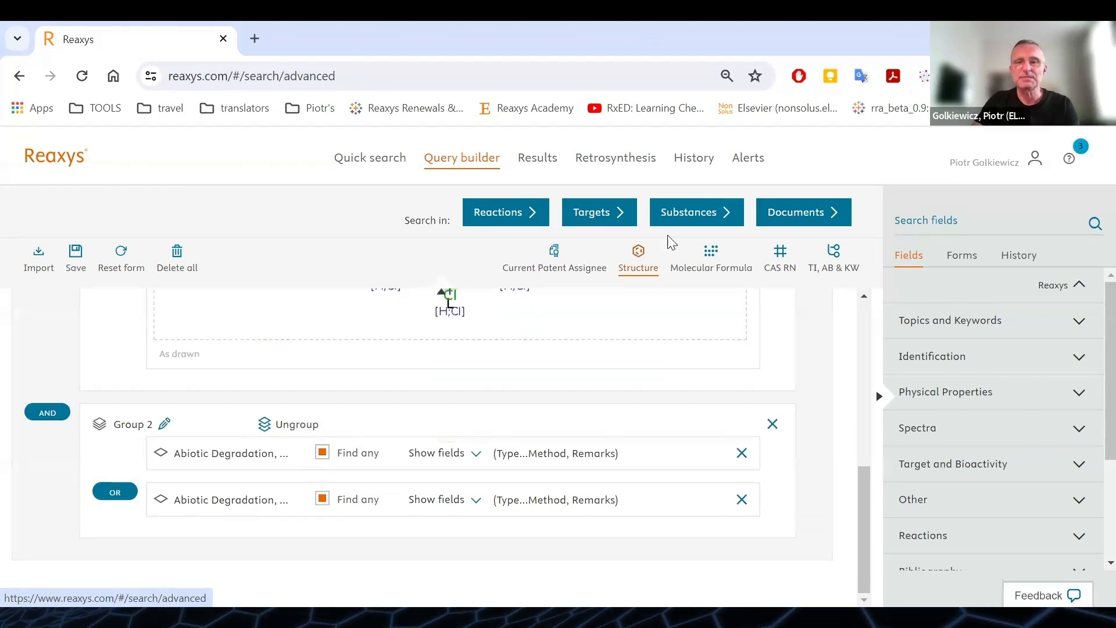
pyautogui.moveTo(654, 417)
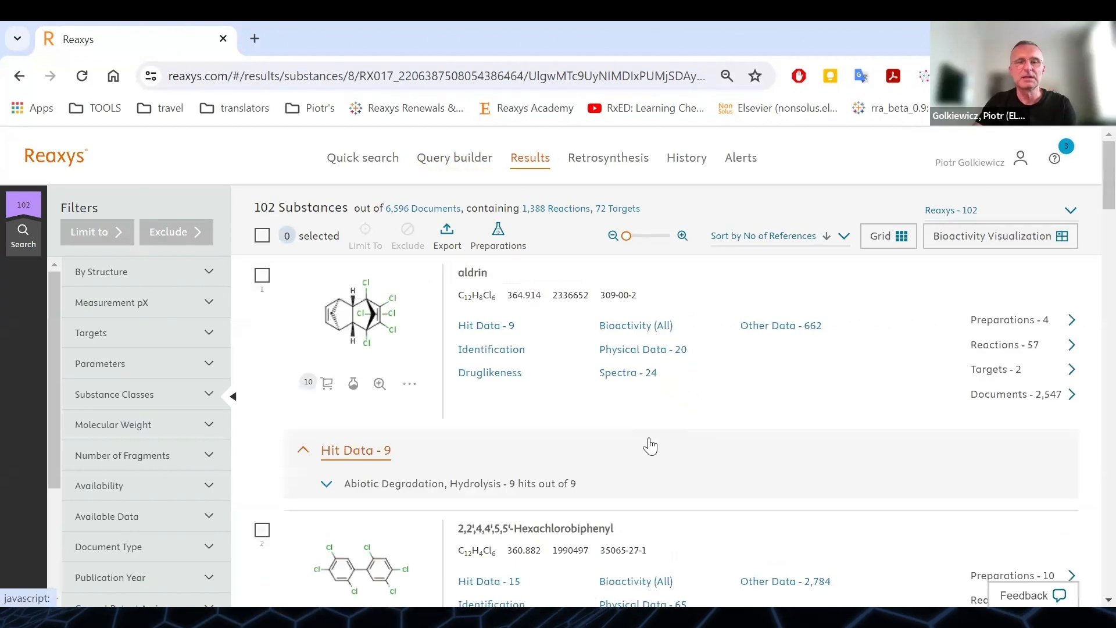
# Step: Scroll through the 102 substance results, reviewing hydrolysis and photolysis hit data
pyautogui.scroll(-3)
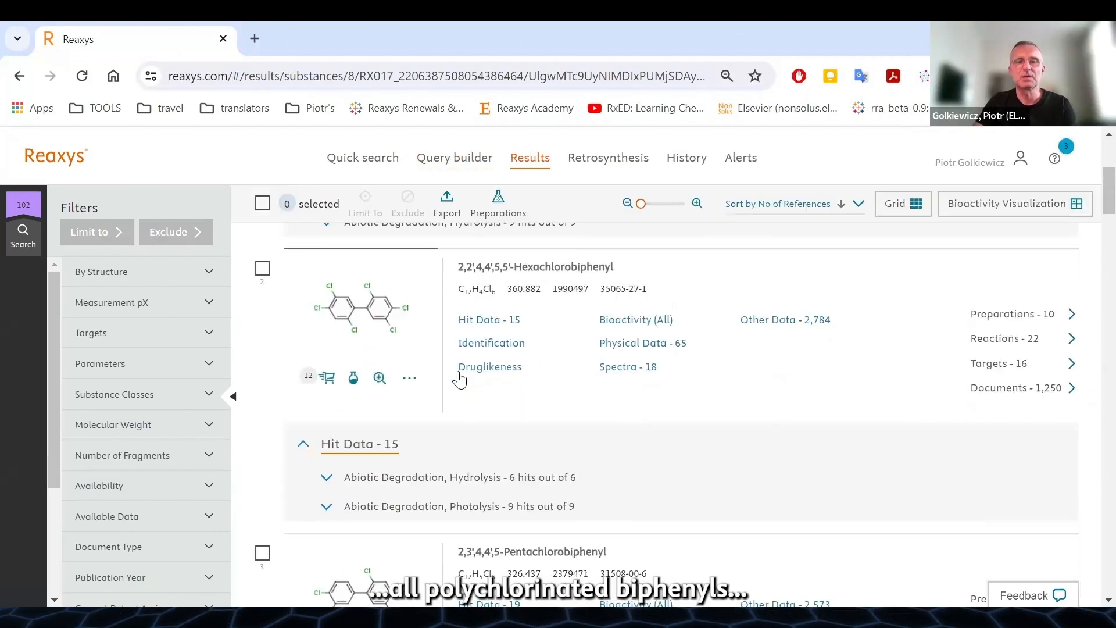
pyautogui.scroll(-3)
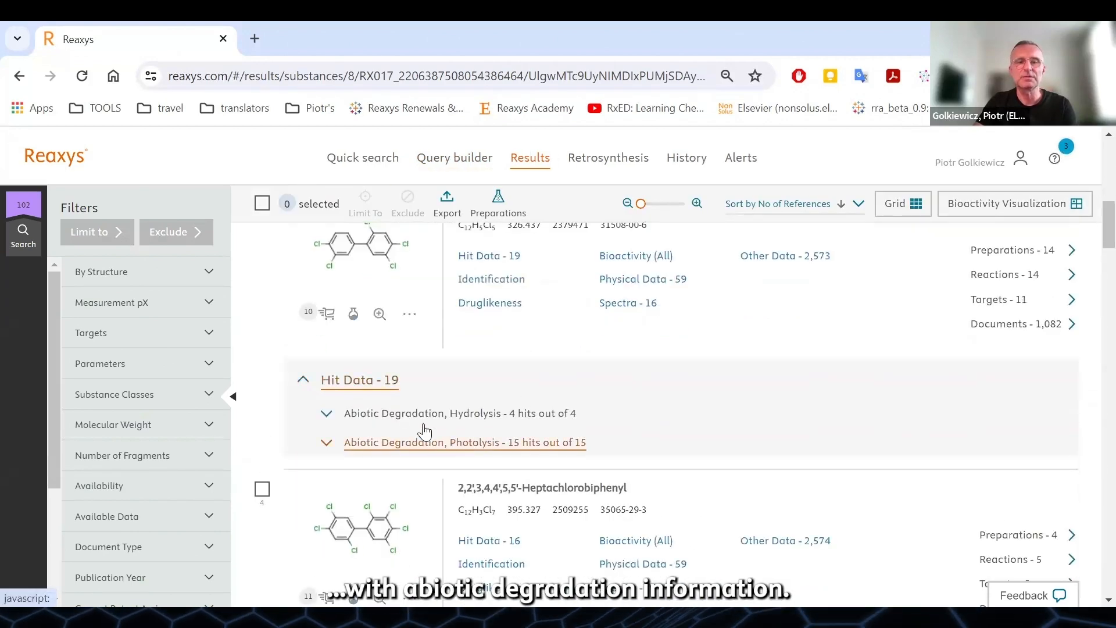